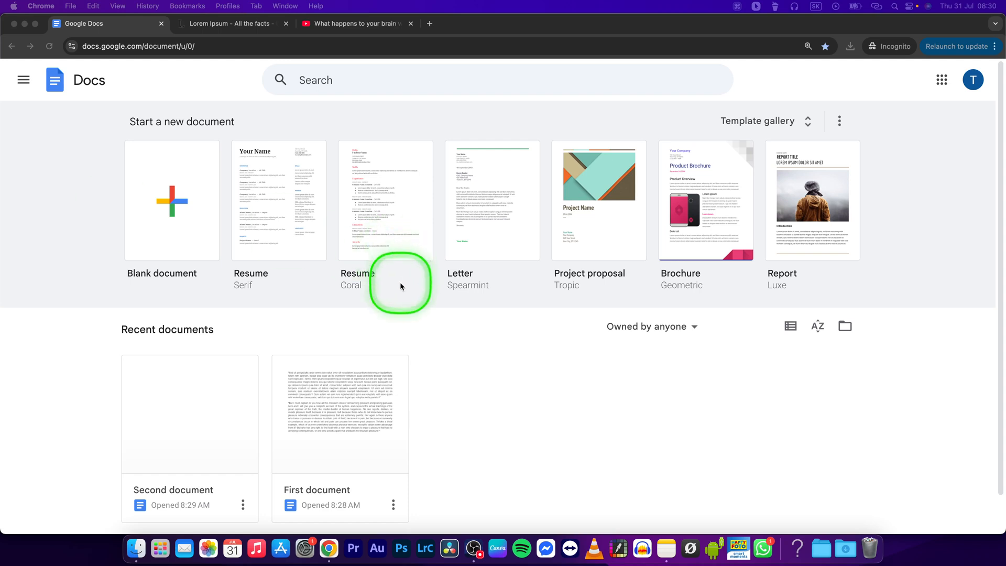
mouse_move(357, 327)
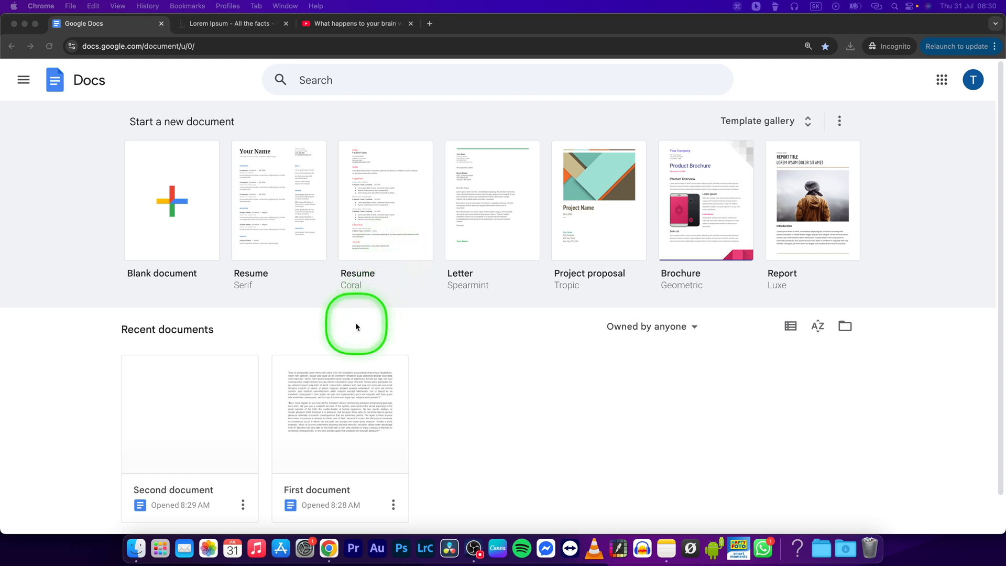
mouse_move(339, 337)
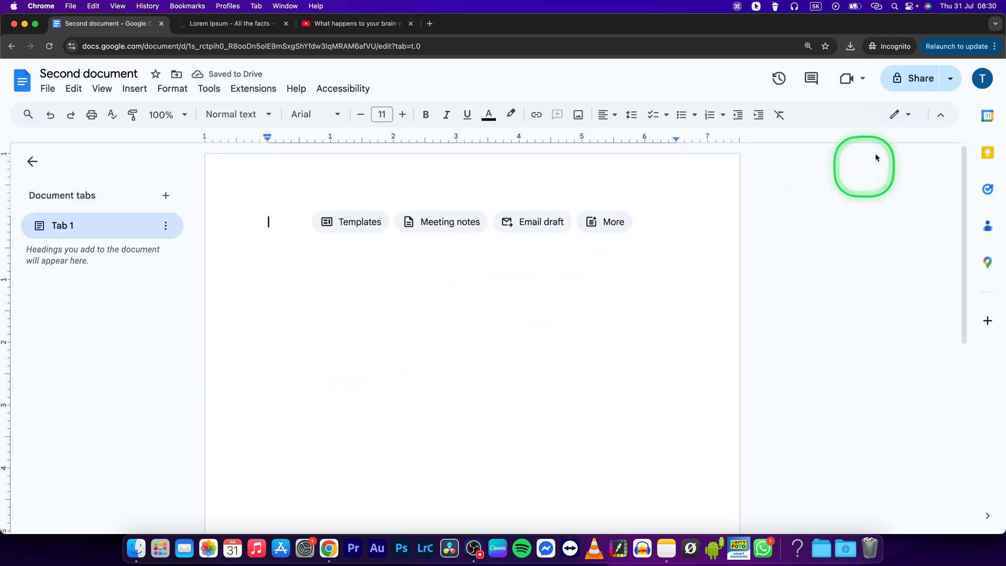
Step: Set Second document's General access to Anyone with the link as viewer and copy the link
left_click(914, 77)
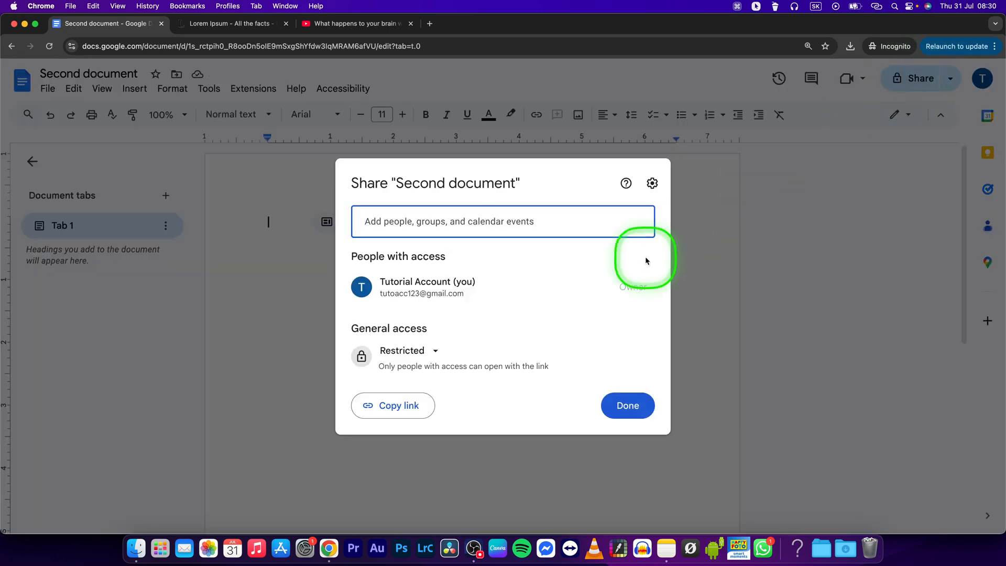
left_click(409, 350)
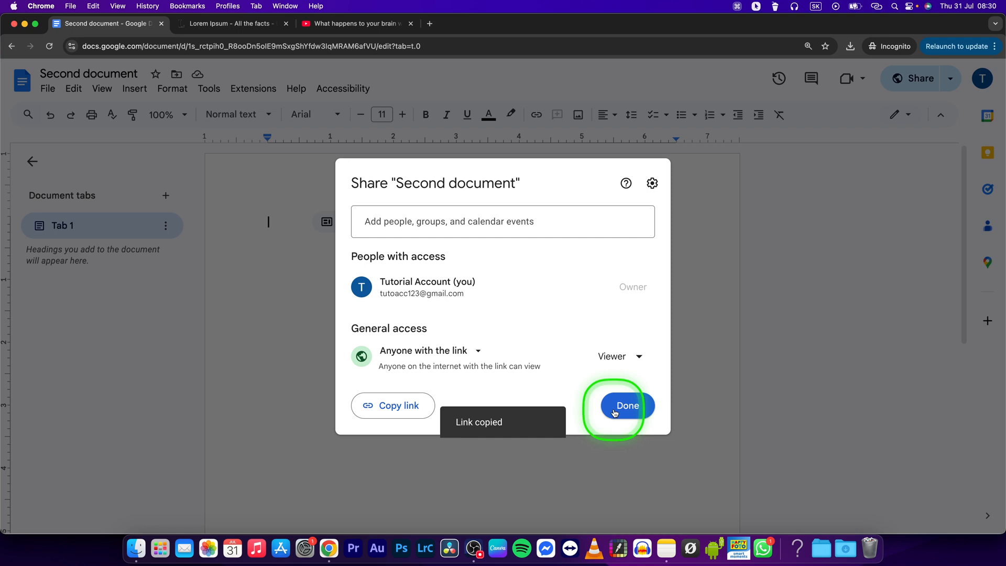
left_click(626, 406)
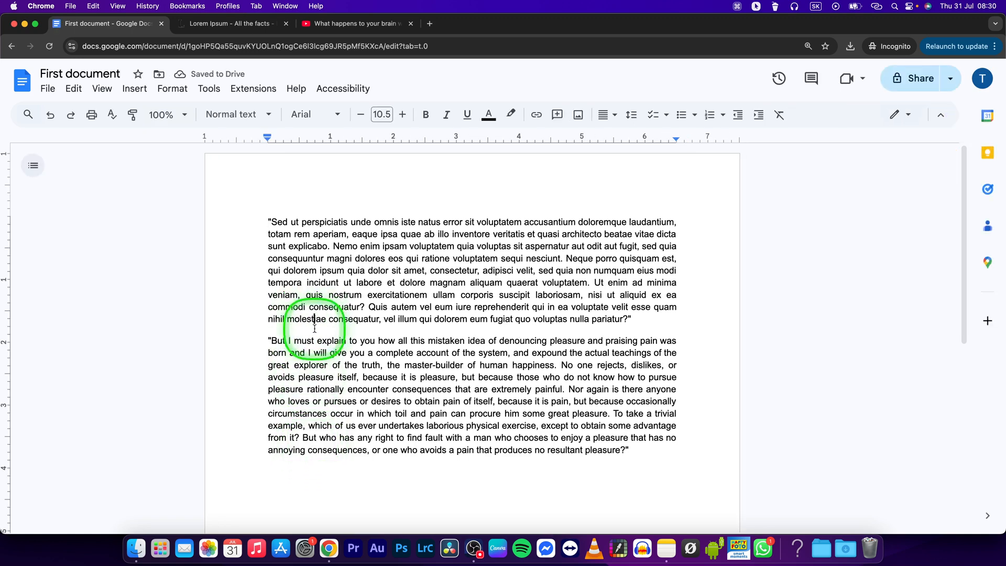
Step: Paste the copied Second document link after the first paragraph as a smart chip
left_click(631, 318)
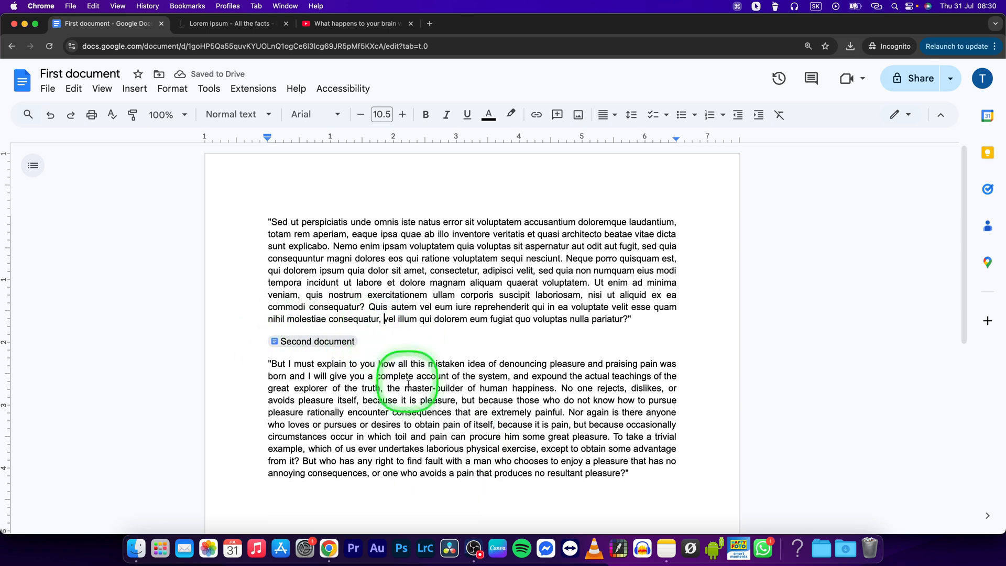
mouse_move(317, 341)
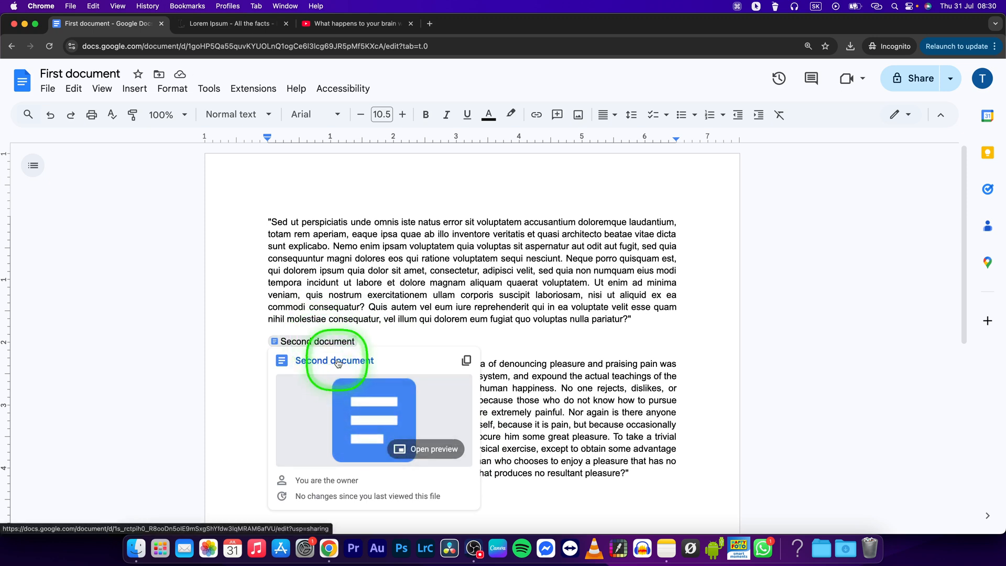
Step: Follow the chip's preview card to open Second document in a new tab
left_click(337, 360)
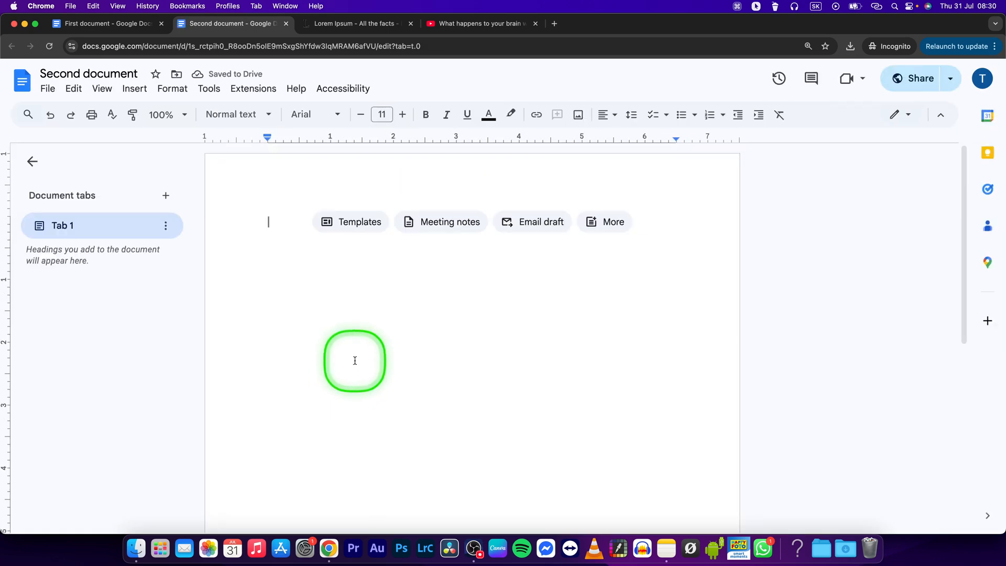